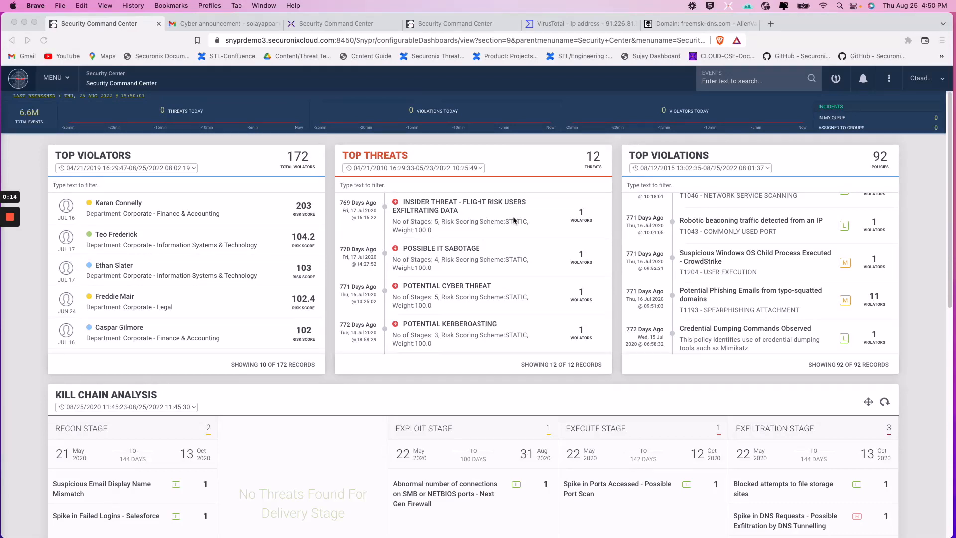
mouse_move(770, 256)
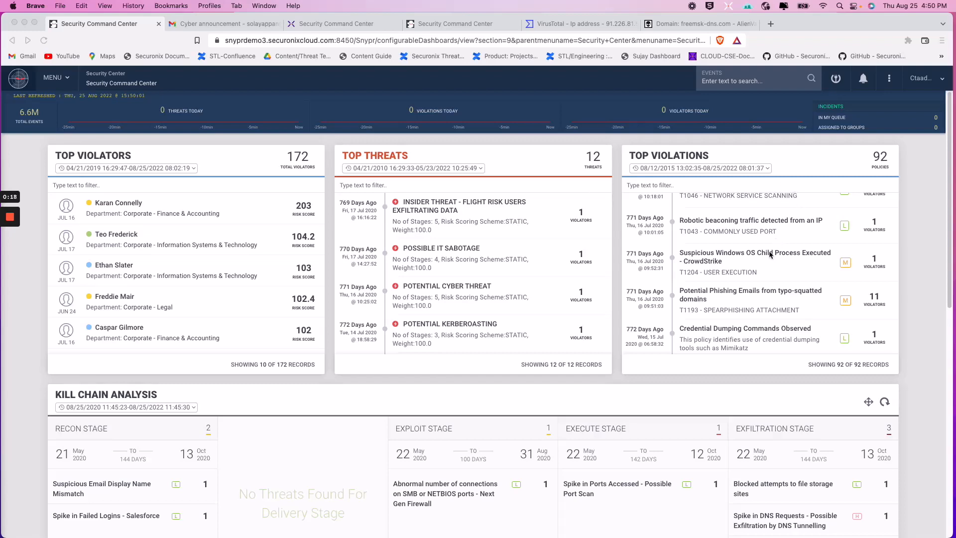
mouse_move(762, 220)
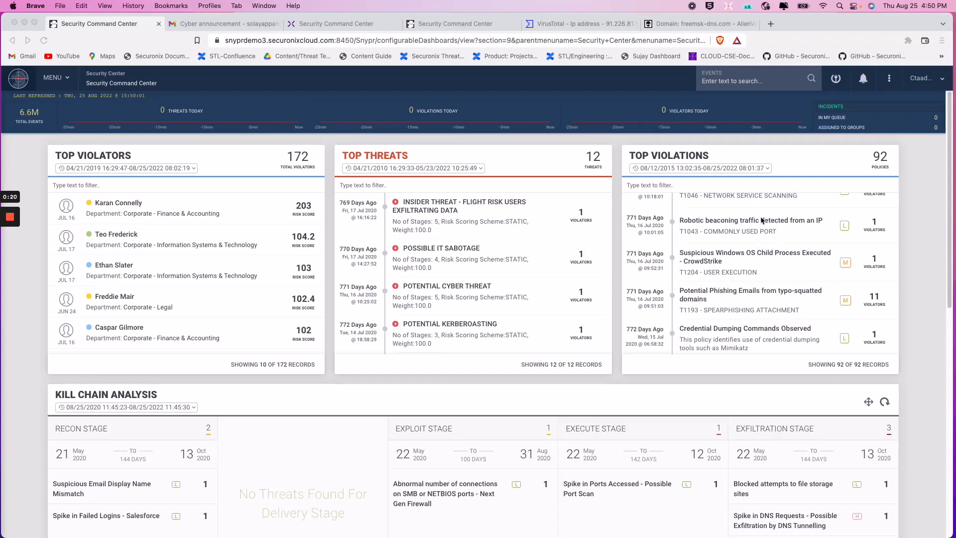
mouse_move(736, 231)
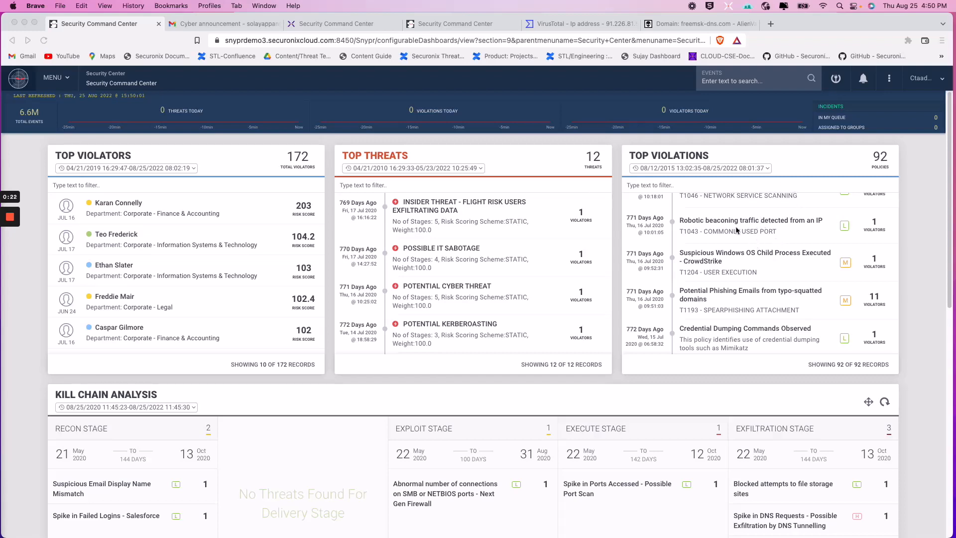
Step: Open the Robotic beaconing violation and scroll down to its source and destination IPs
left_click(751, 220)
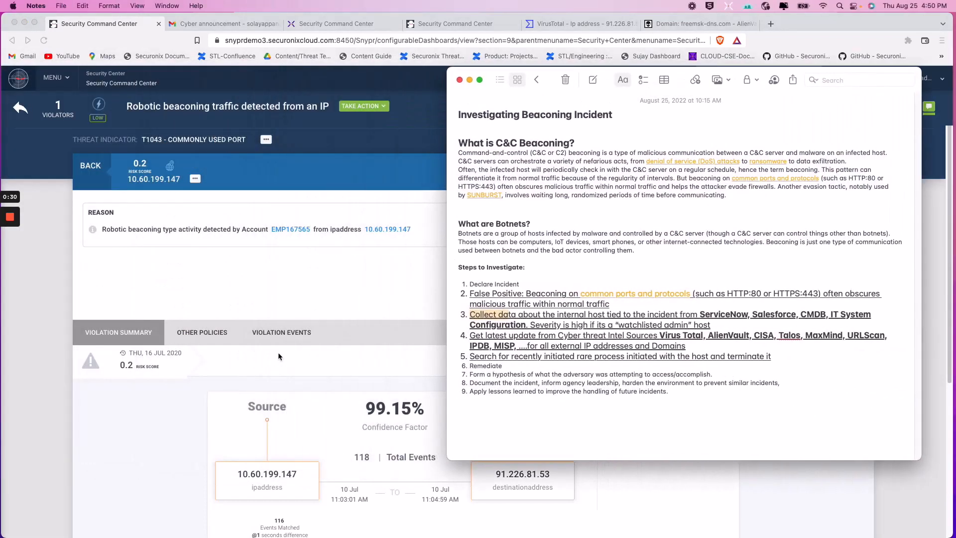
scroll("down", 3)
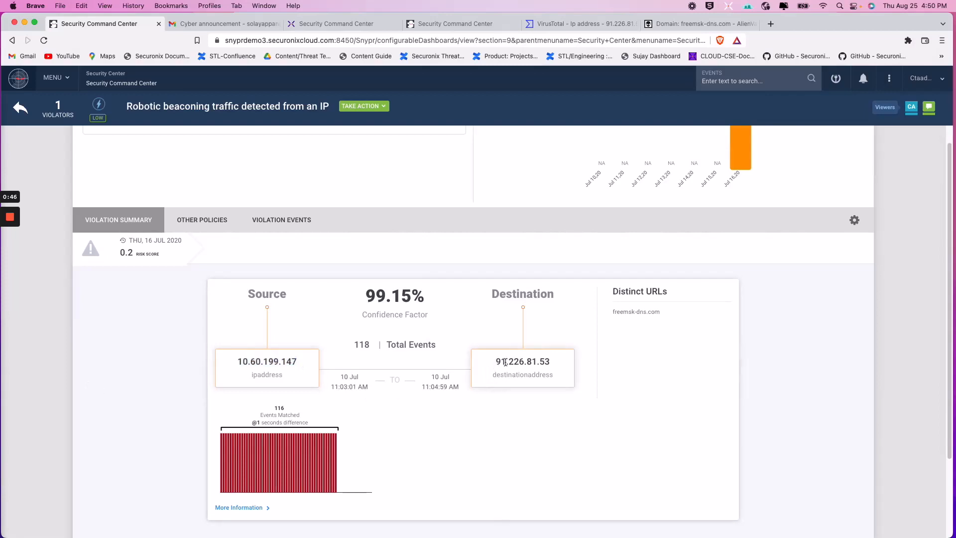
Step: Look up 10.60.199.147 in the CMDB workbook as a Watchlisted_Admin_Host, then close Excel
double_click(523, 361)
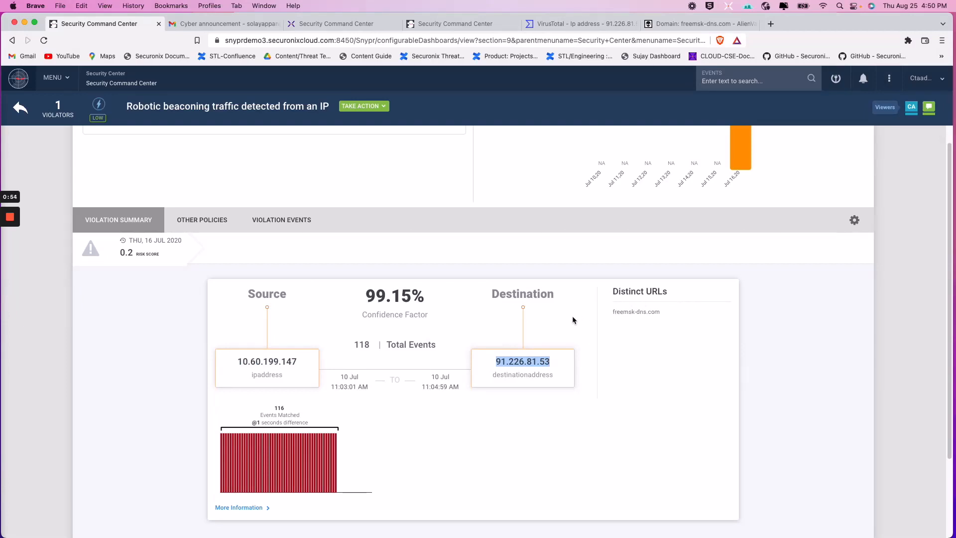
mouse_move(569, 356)
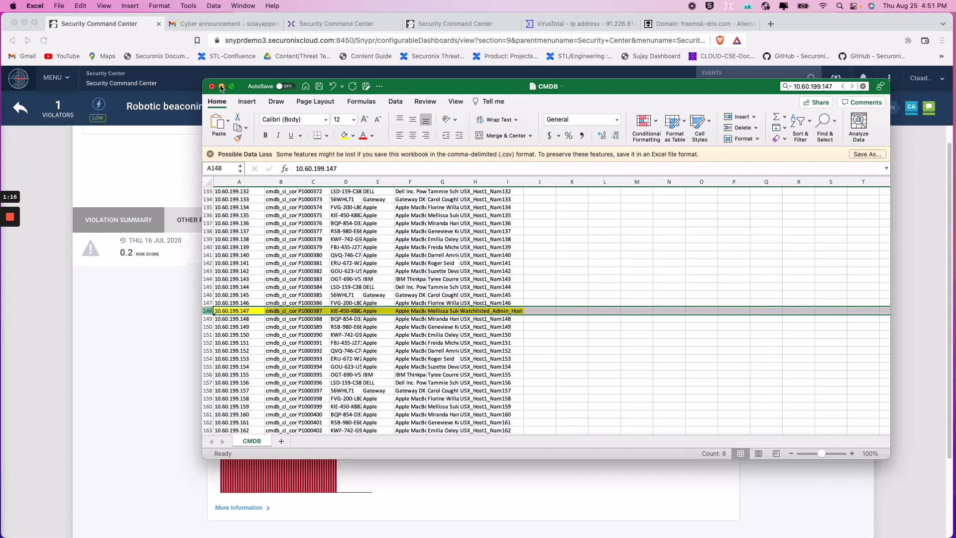
left_click(221, 86)
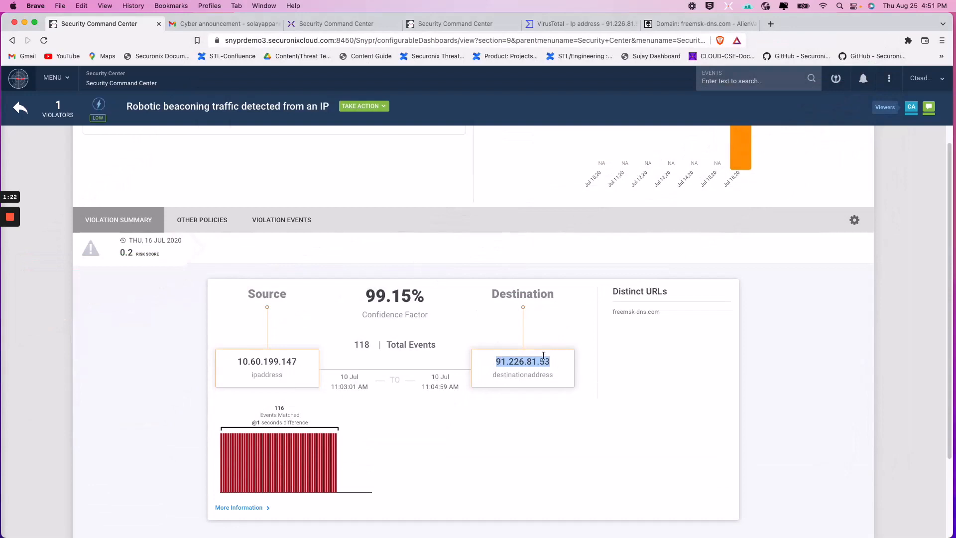
Step: Check 91.226.81.53 on VirusTotal (0/93 vendors), then return to the violation page
left_click(579, 24)
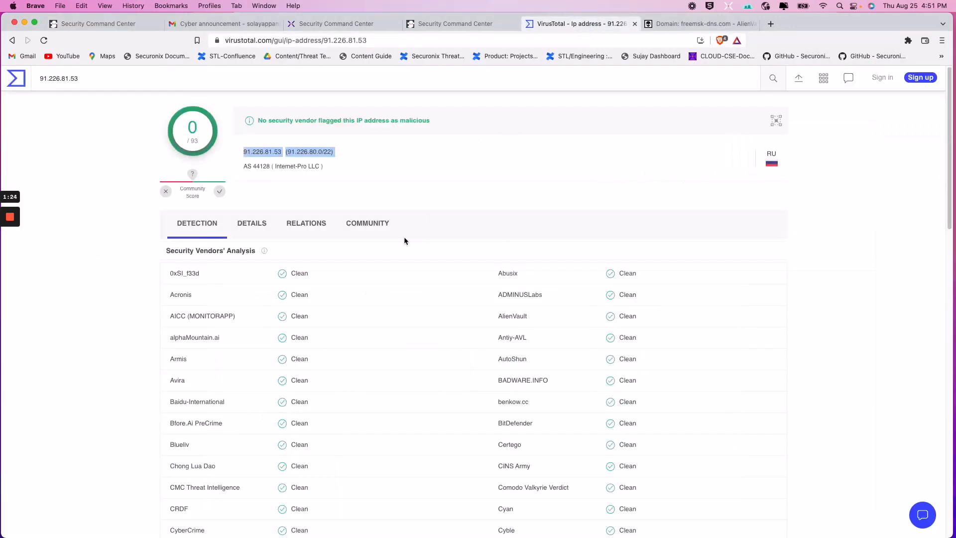
mouse_move(366, 204)
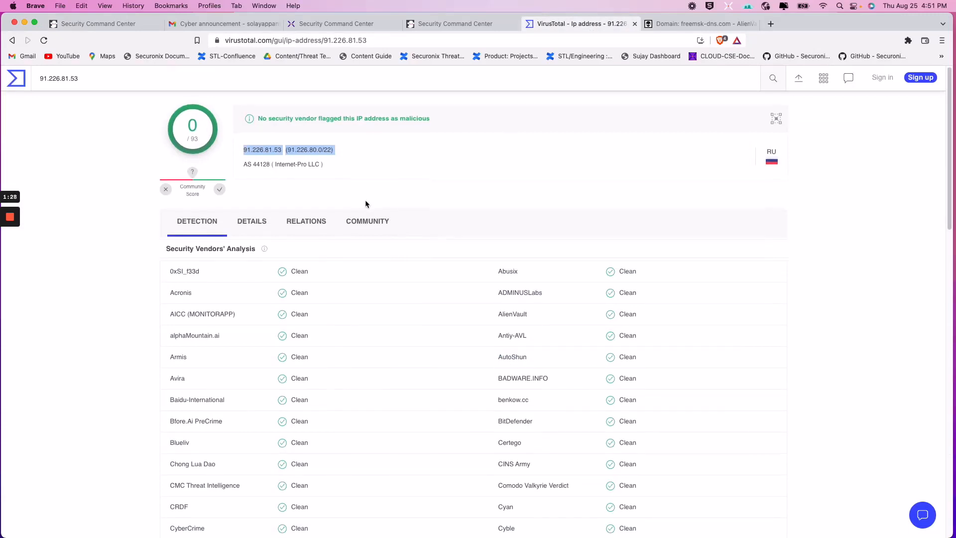
scroll("down", 3)
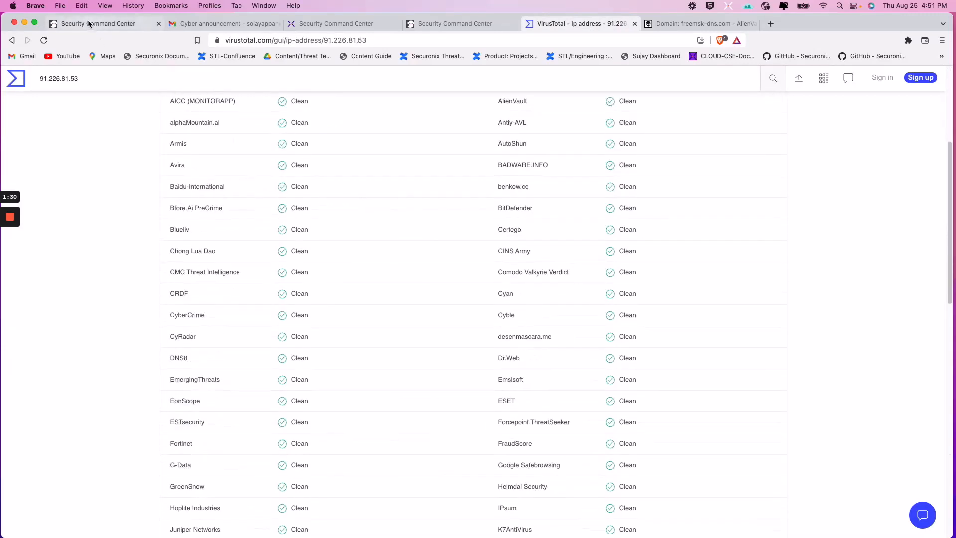
left_click(100, 24)
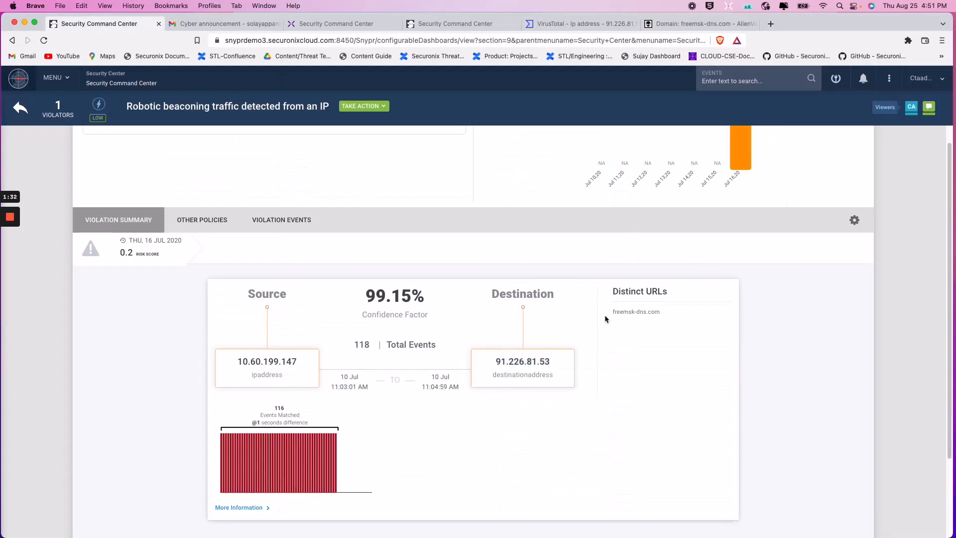
Step: Select freemsk-dns.com, review its AlienVault OTX Whois, then return to the violation page
double_click(636, 312)
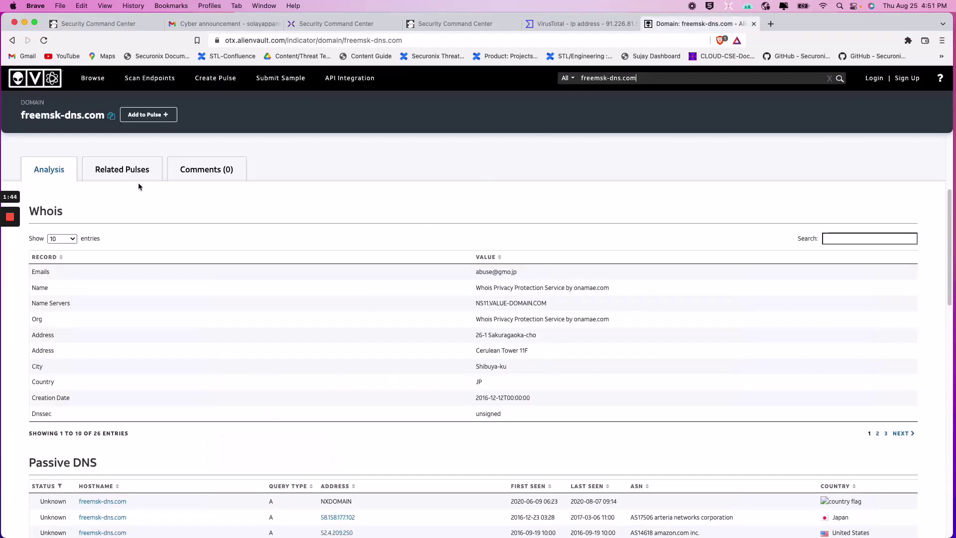
mouse_move(181, 185)
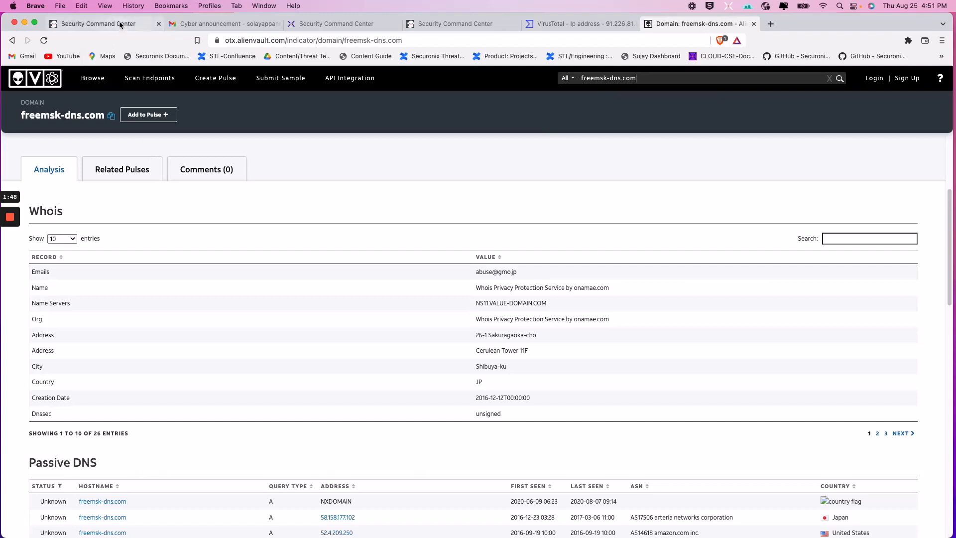
left_click(99, 23)
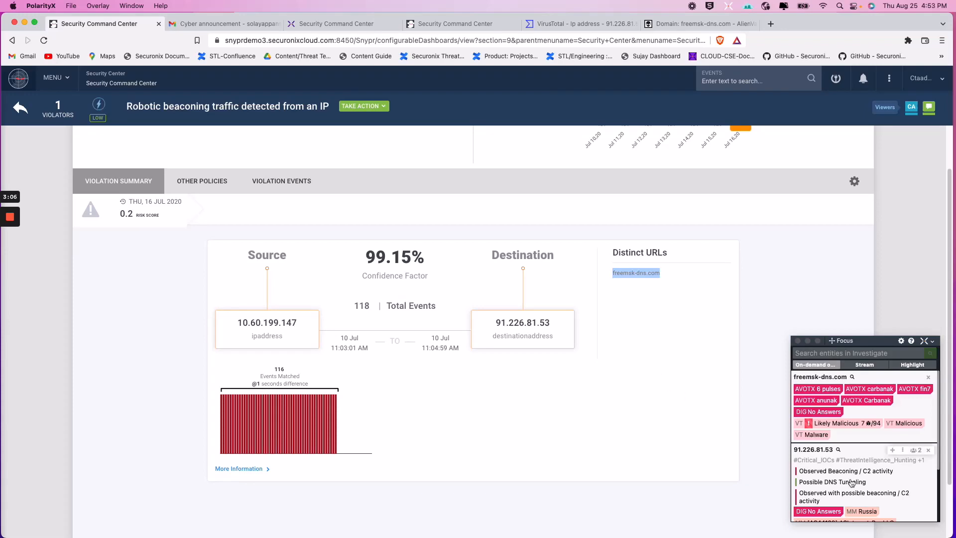
Step: Scroll the Focus overlay and mark the beaconing note with the annotation pen
scroll("down", 3)
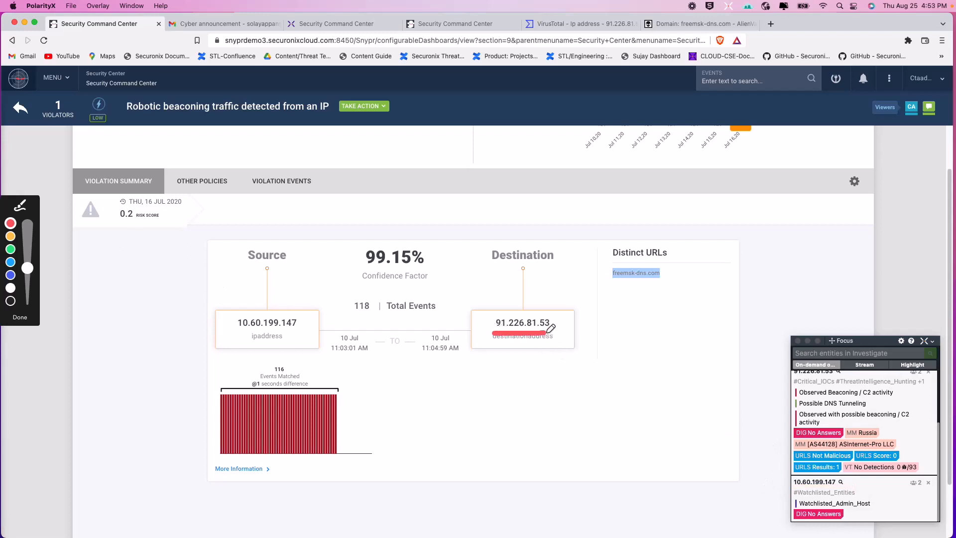
mouse_move(711, 349)
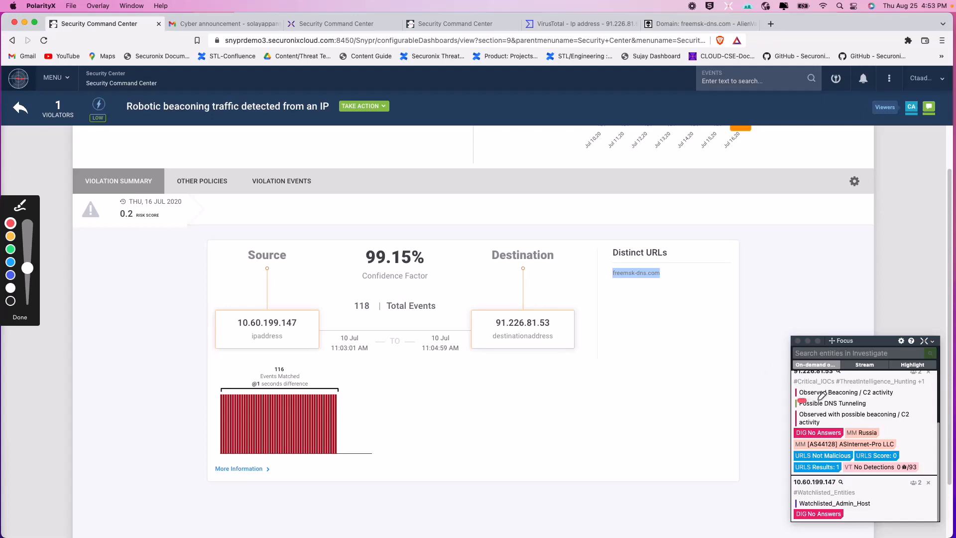
left_click_drag(796, 396, 893, 397)
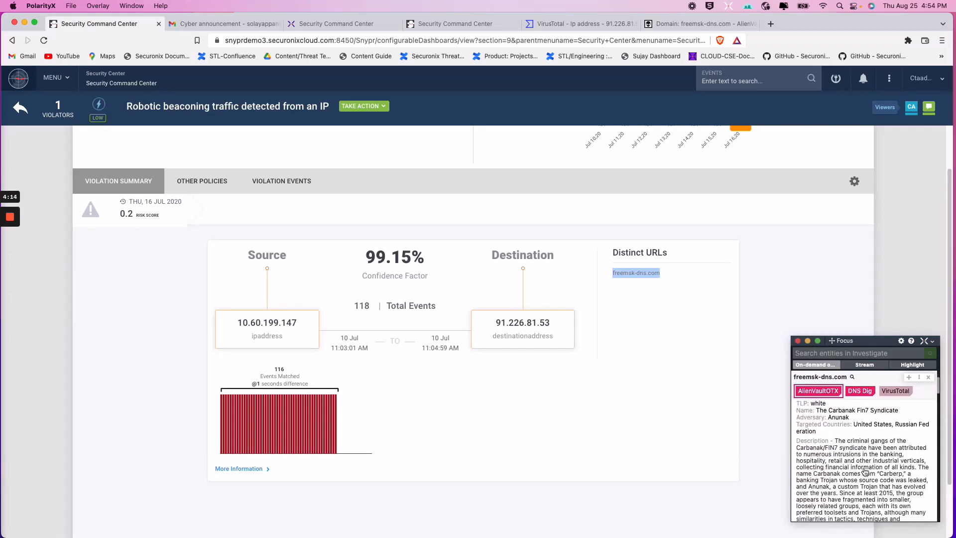
scroll("down", 3)
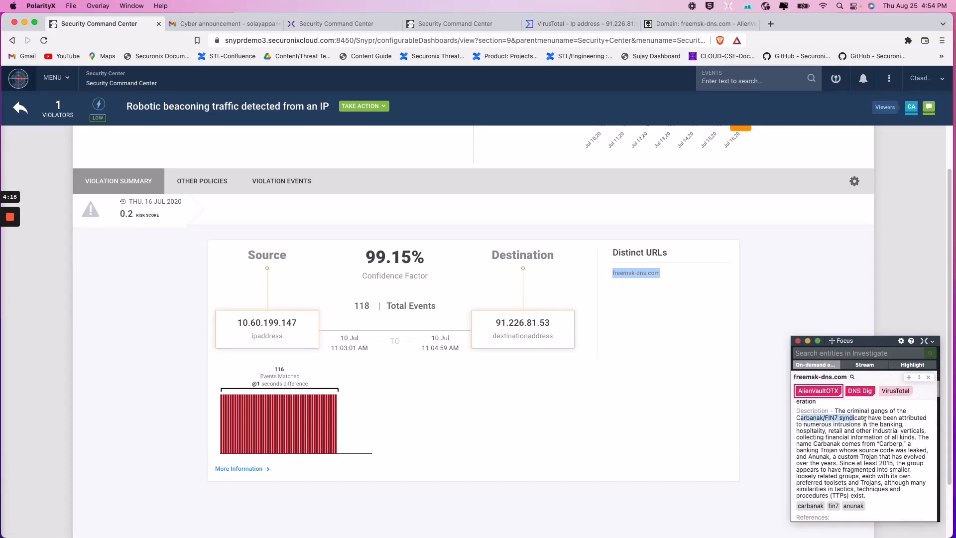
left_click_drag(798, 417, 926, 430)
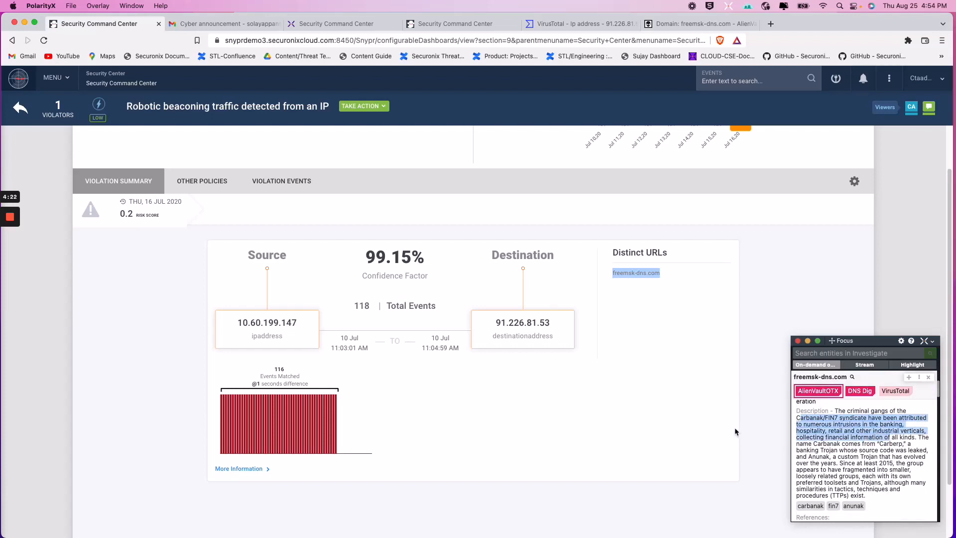
mouse_move(689, 421)
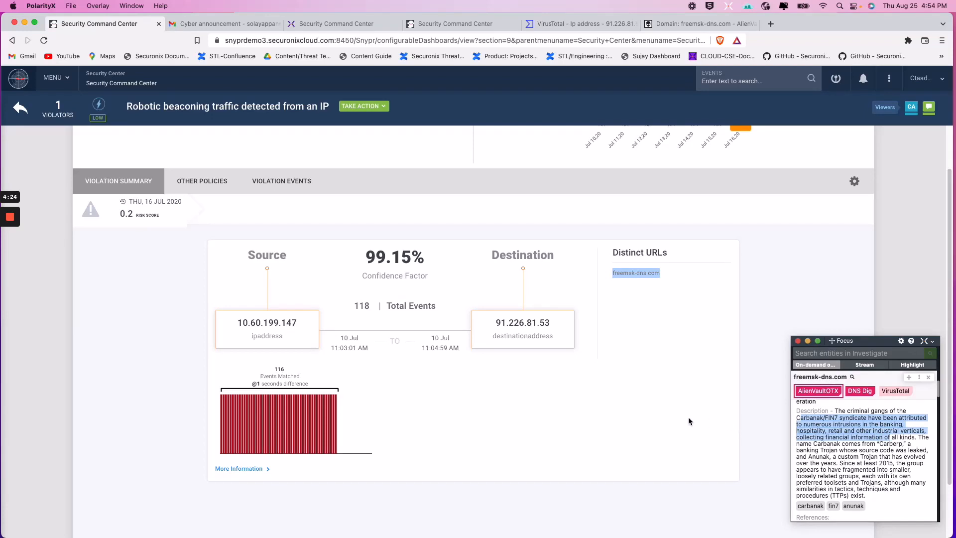
mouse_move(669, 397)
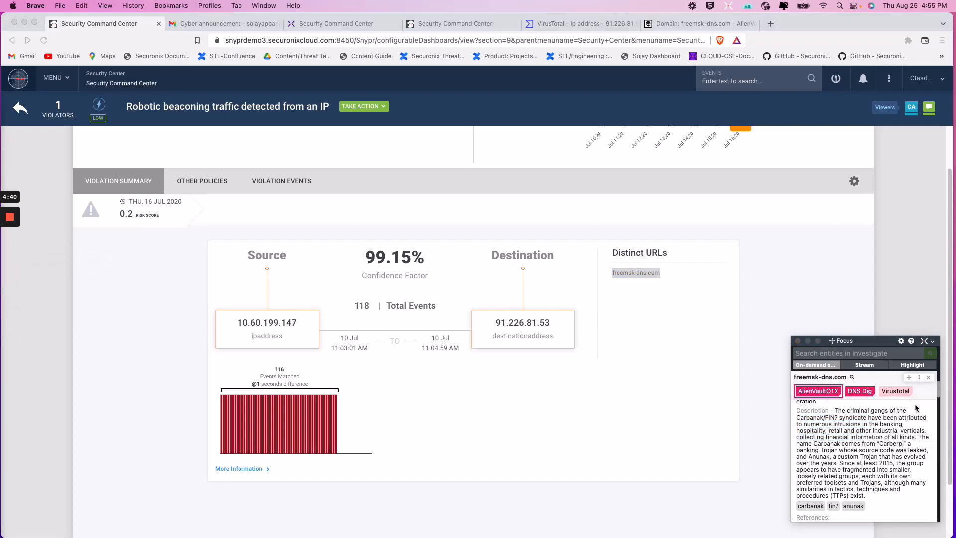
Step: Switch to the log4j advisory email and select key IP 45.155.205.233 under CVE-2021-44228
left_click(218, 24)
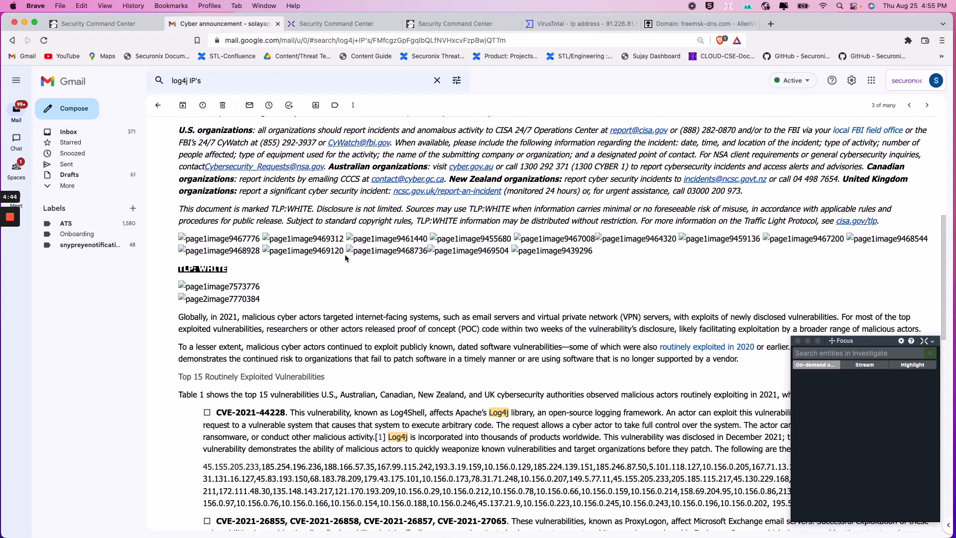
scroll("up", 3)
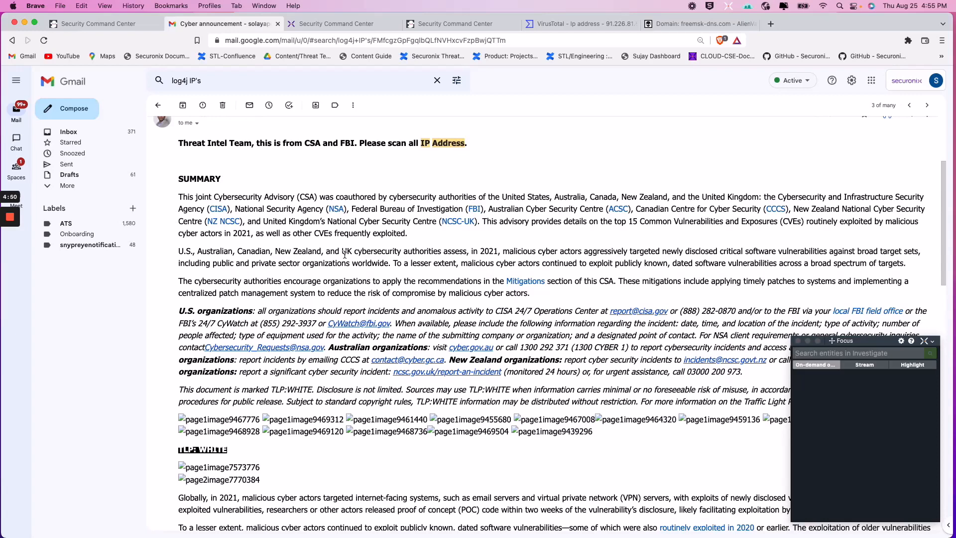
scroll("down", 3)
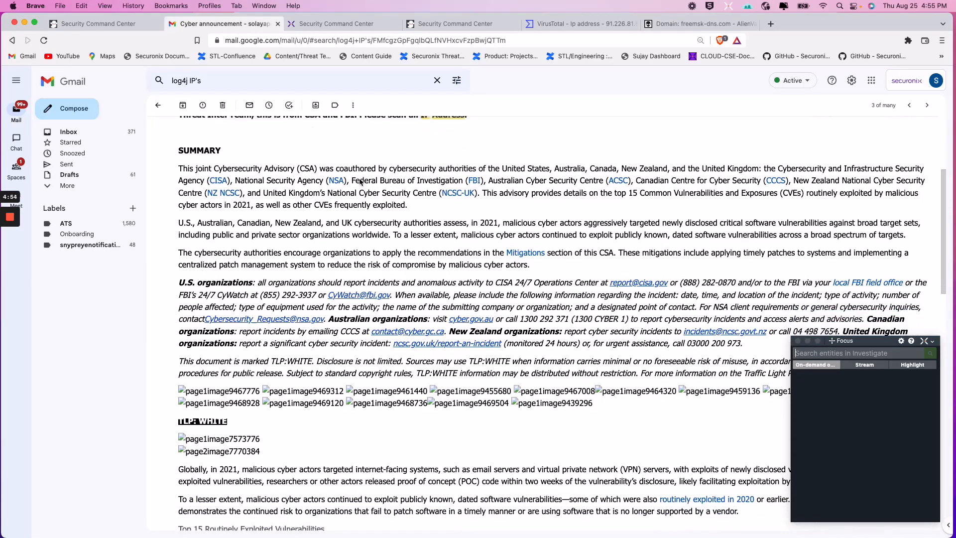
scroll("down", 3)
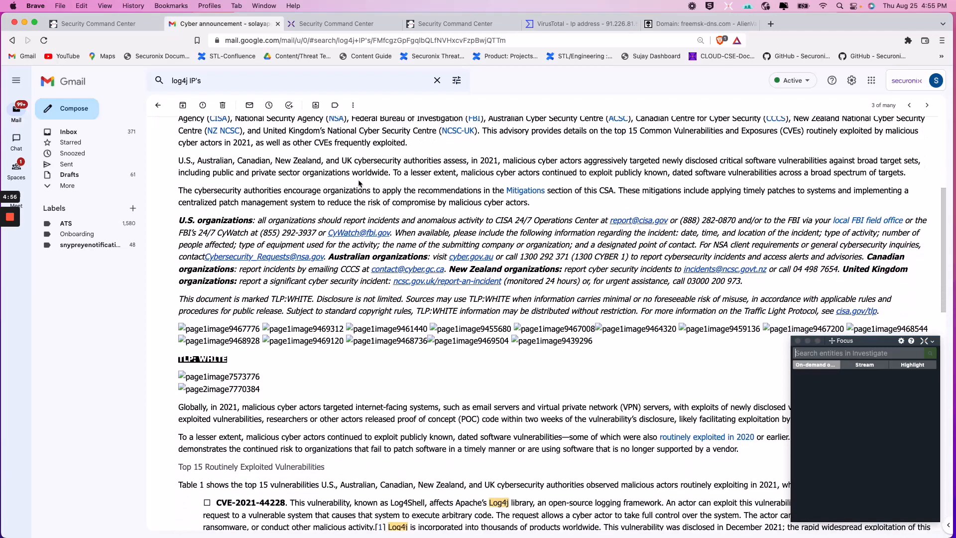
scroll("down", 3)
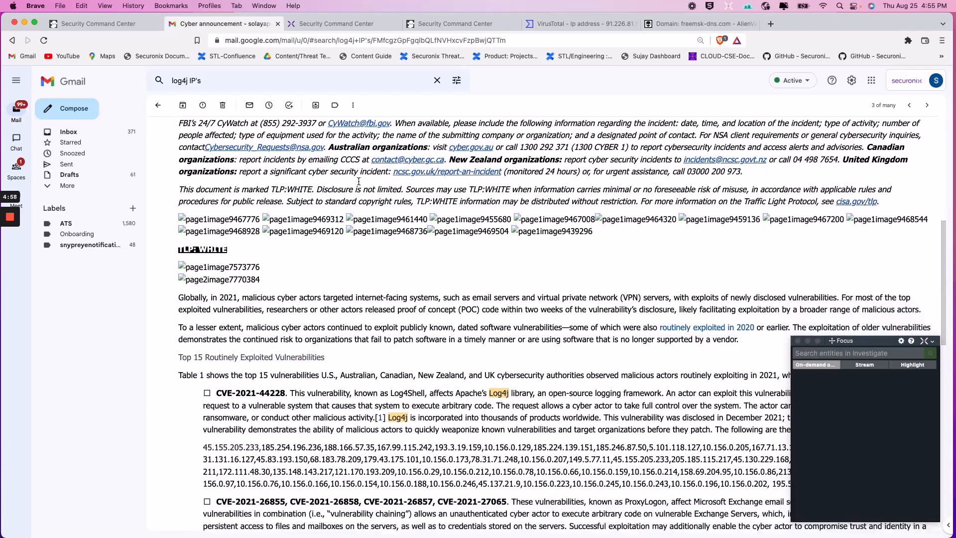
scroll("down", 3)
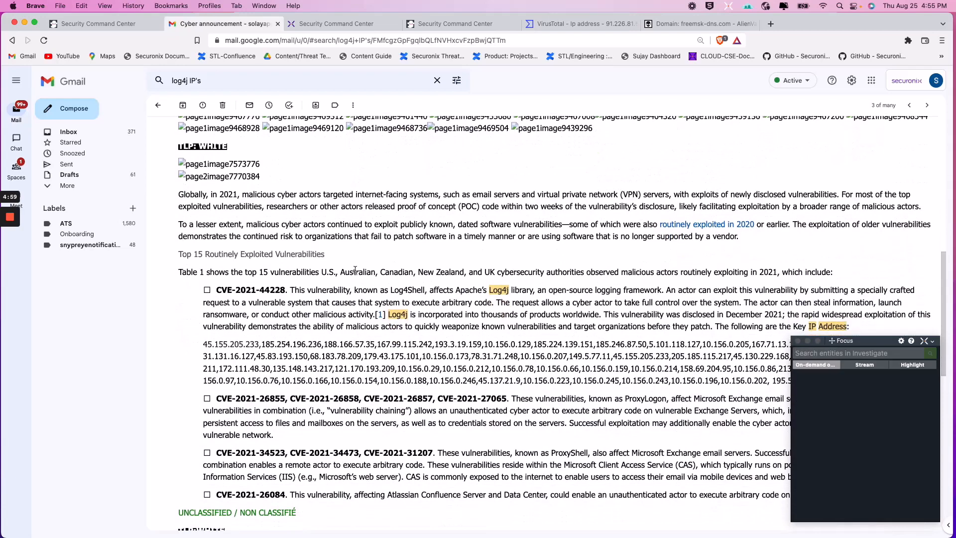
left_click_drag(203, 343, 442, 368)
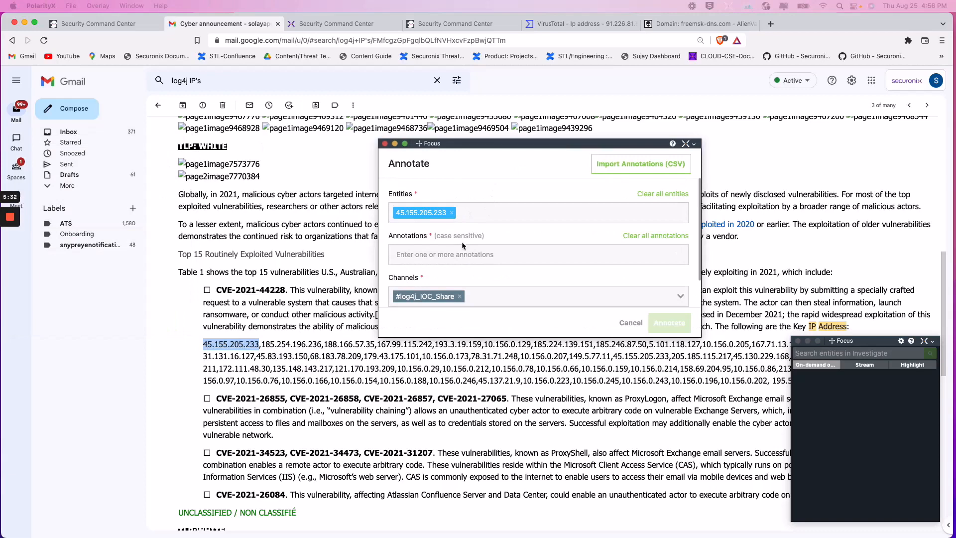
Step: Tag 45.155.205.233 with the log4j_ip annotation and share it to #log4j_IOC_Share
type("log")
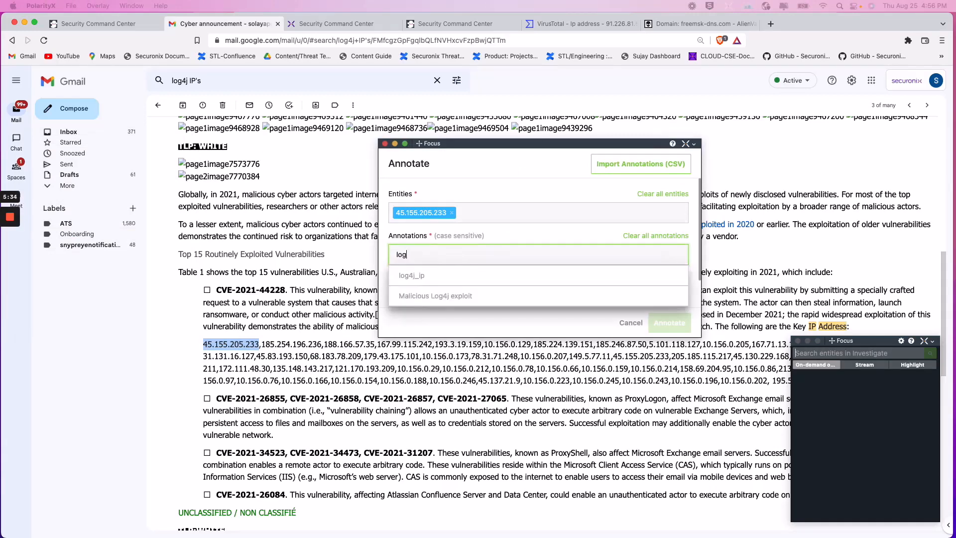
left_click(410, 275)
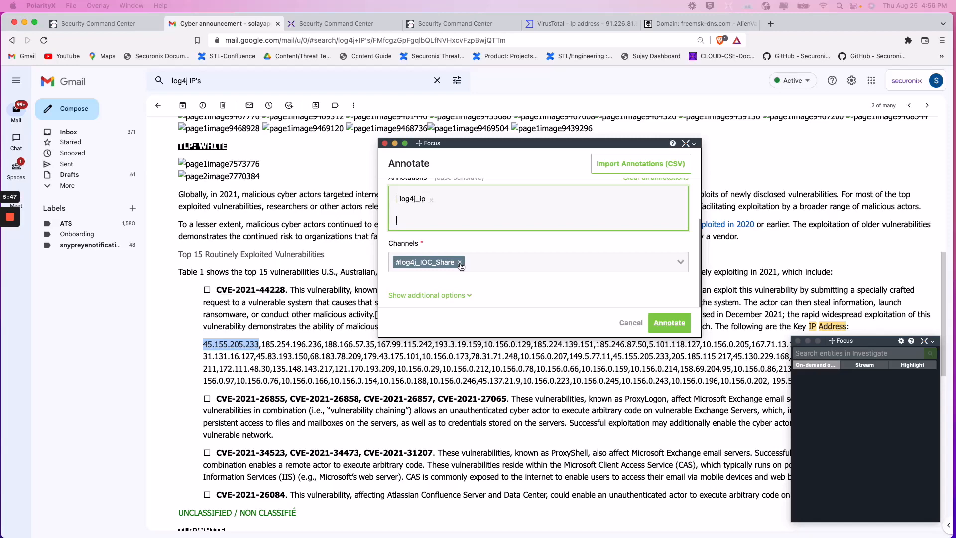
left_click(458, 262)
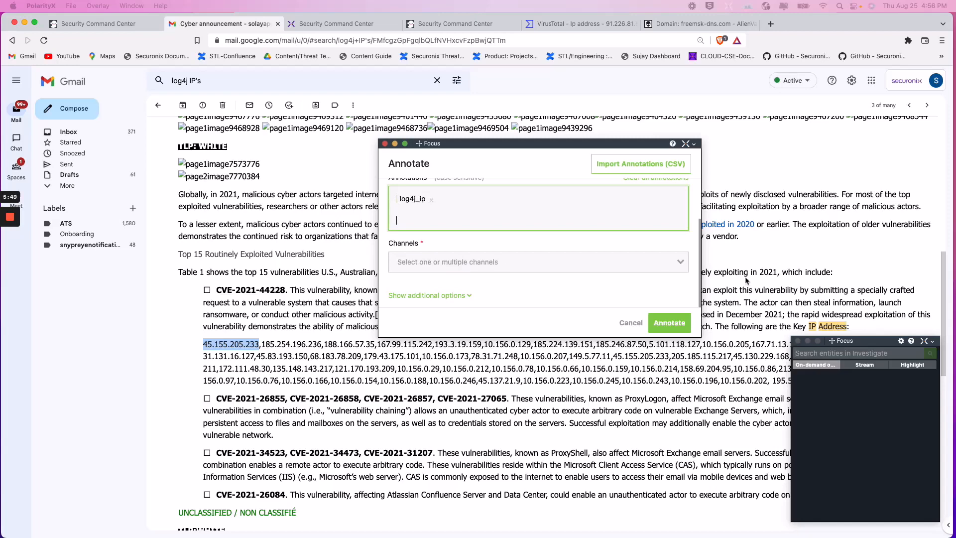
left_click(539, 262)
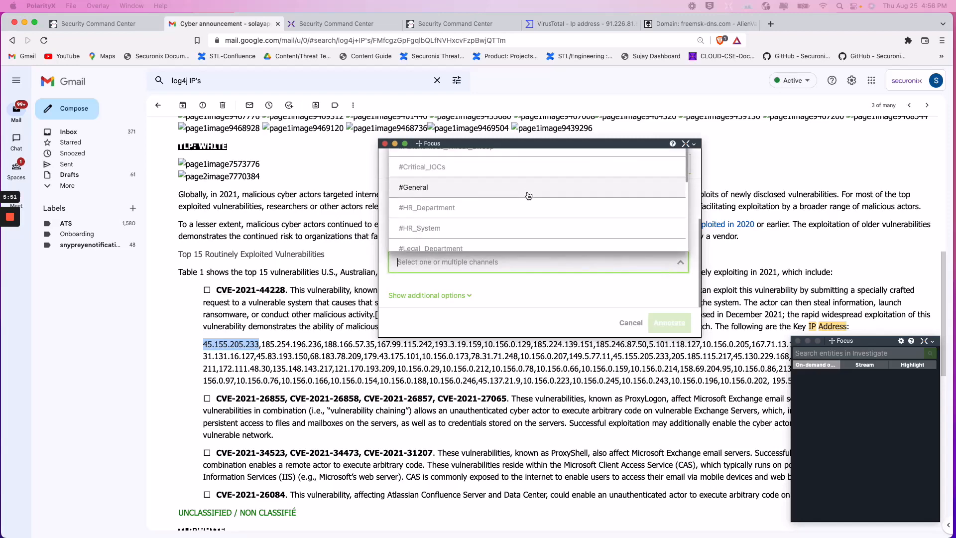
scroll("down", 3)
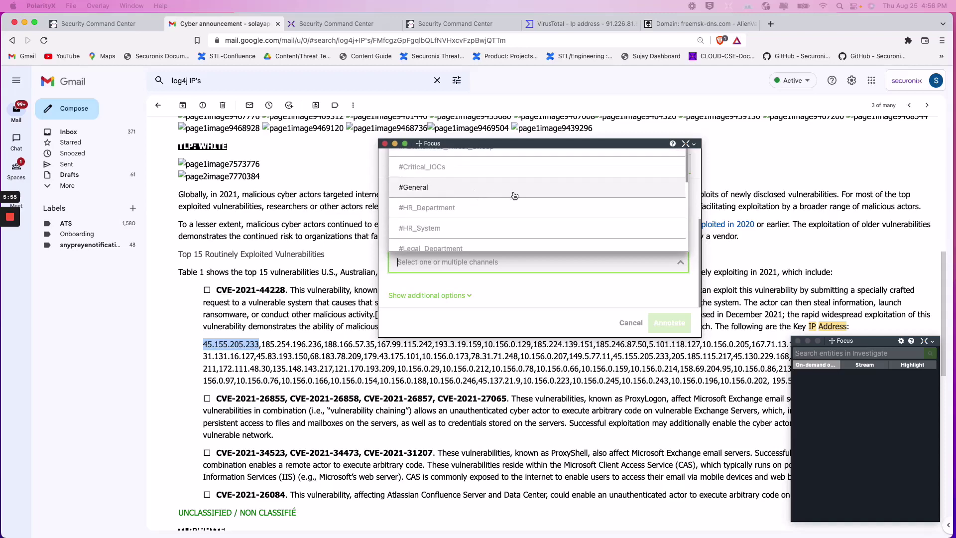
scroll("down", 3)
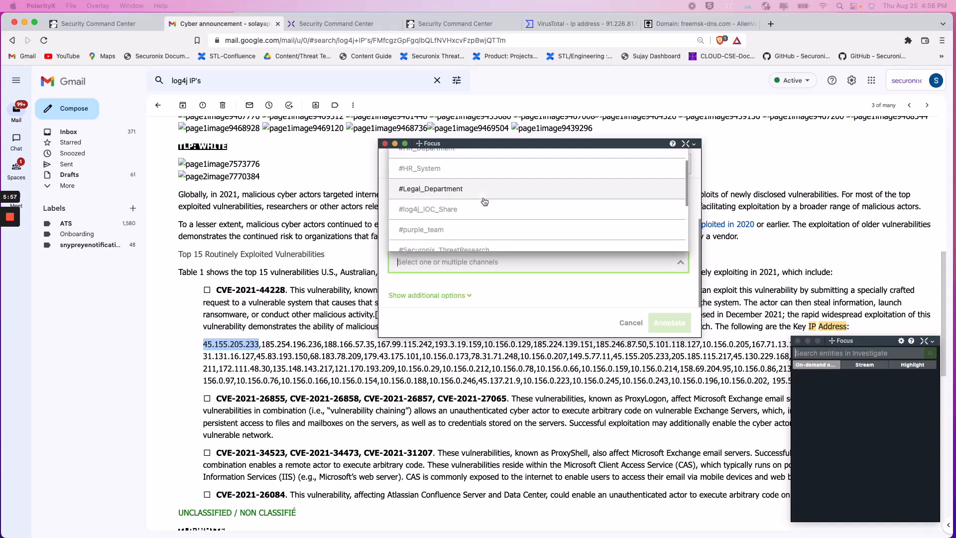
scroll("down", 3)
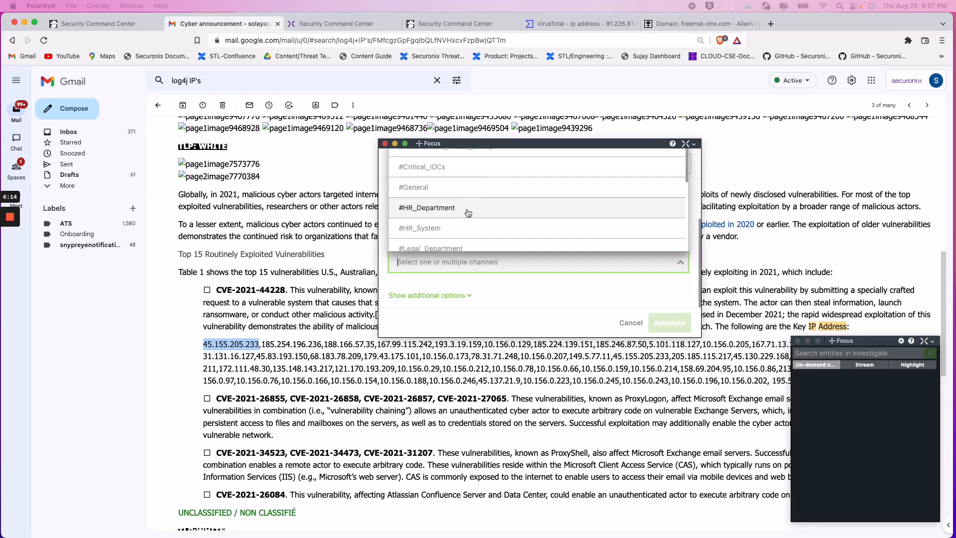
scroll("down", 3)
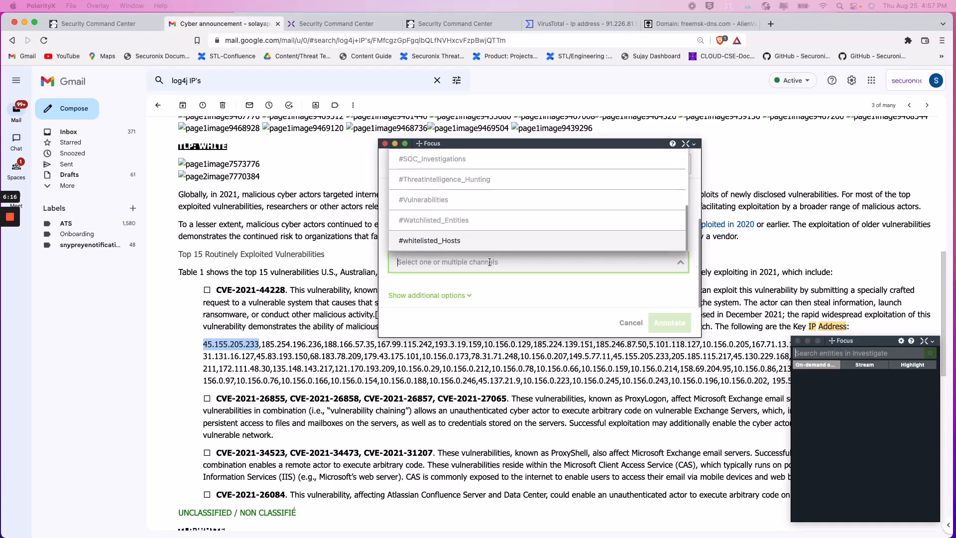
type("log")
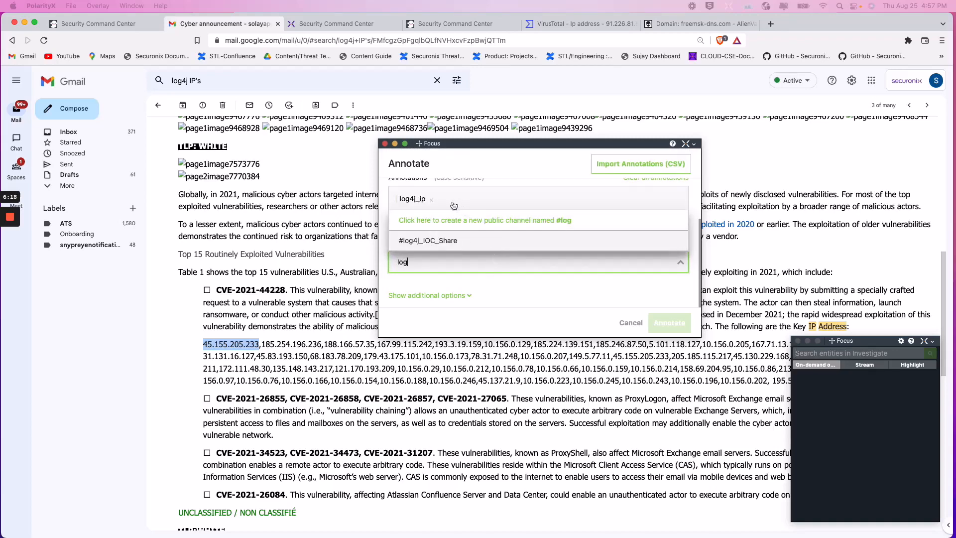
left_click(428, 240)
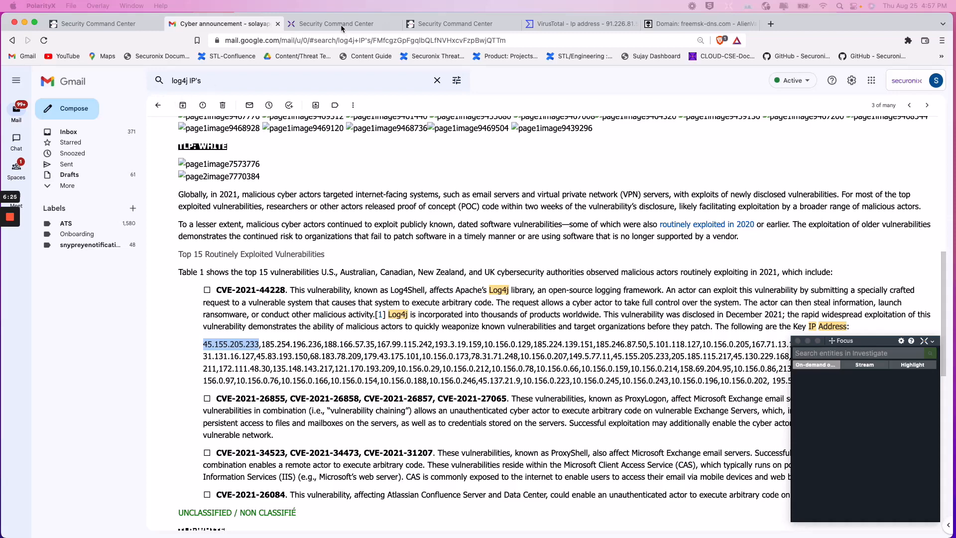
Step: Switch to the Possible Log4j Exploit Attempt violation so Focus detects 45.155.205.233
left_click(336, 24)
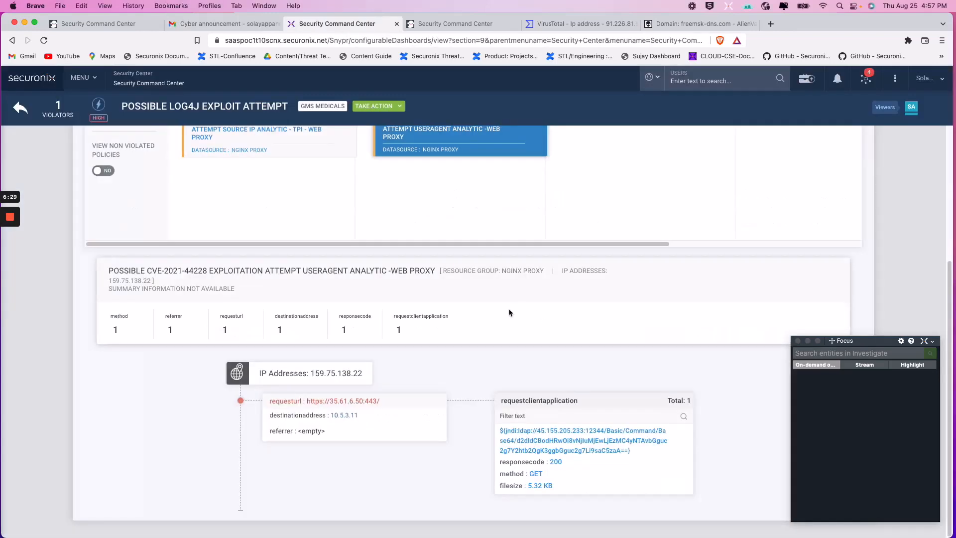
mouse_move(503, 374)
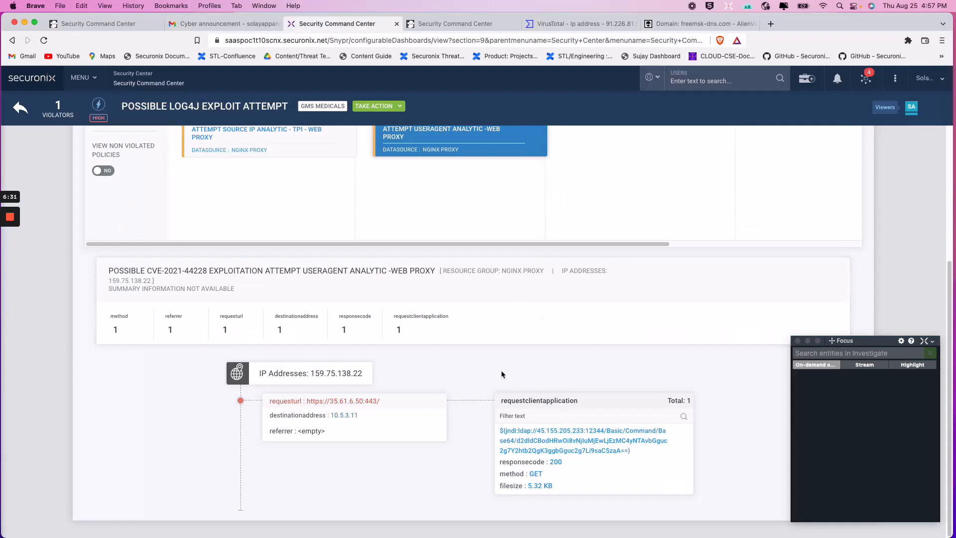
mouse_move(846, 341)
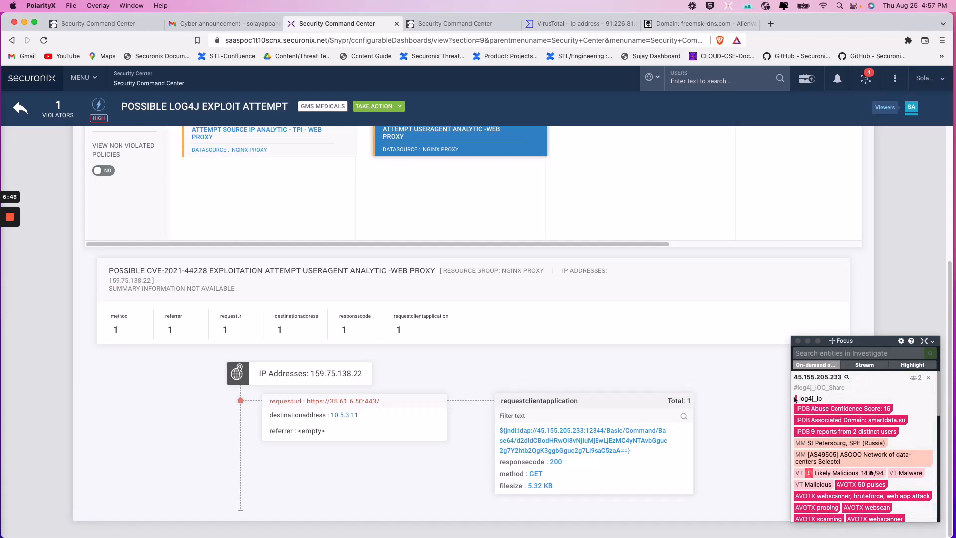
mouse_move(734, 407)
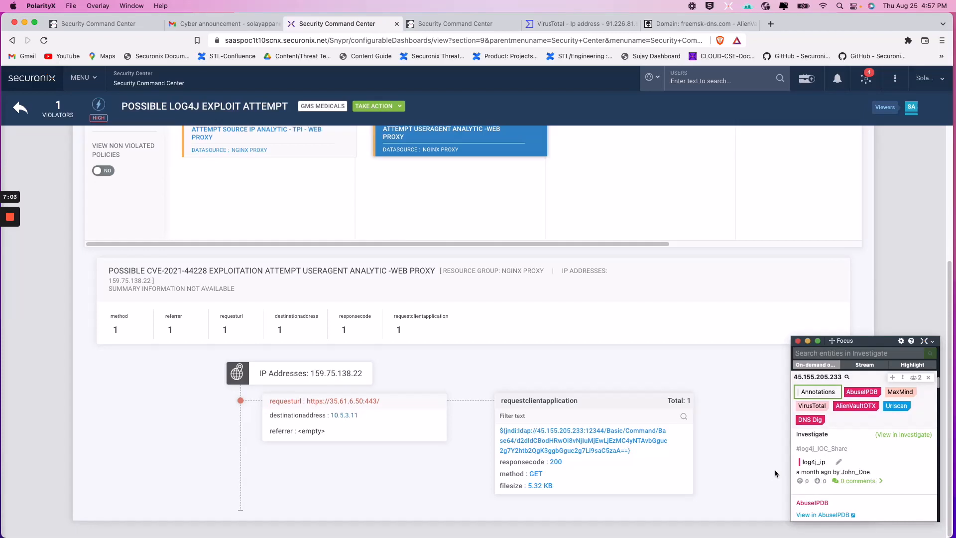
mouse_move(811, 487)
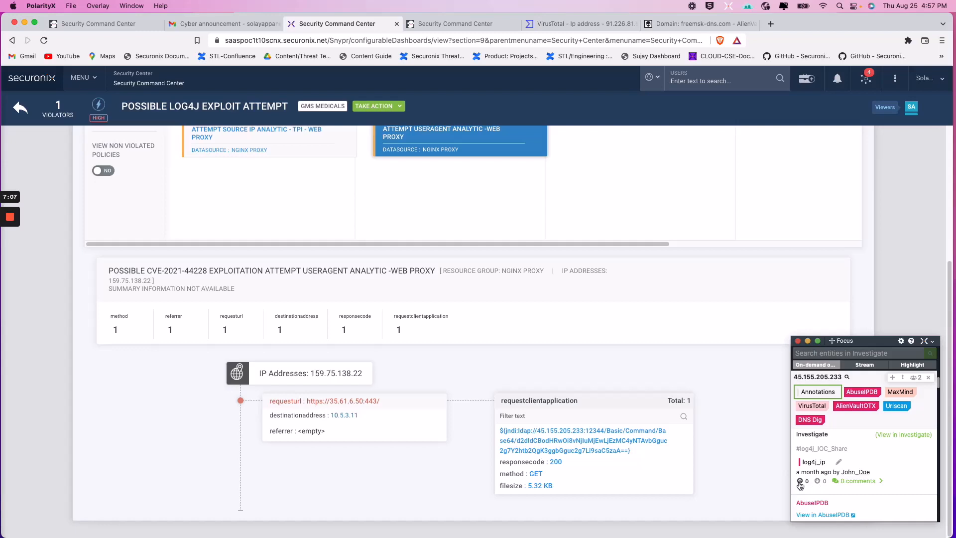
Step: Upvote the log4j_ip annotation on 45.155.205.233
left_click(799, 481)
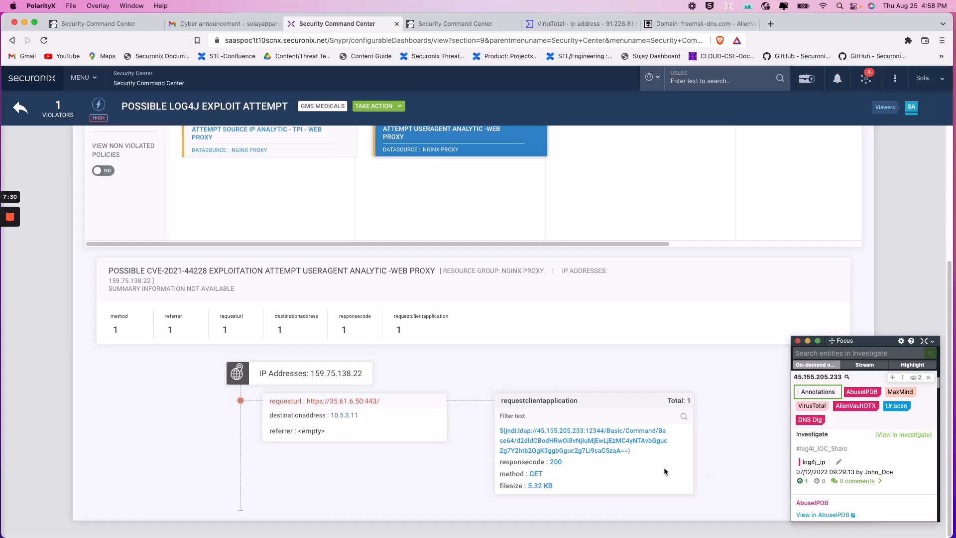
mouse_move(722, 445)
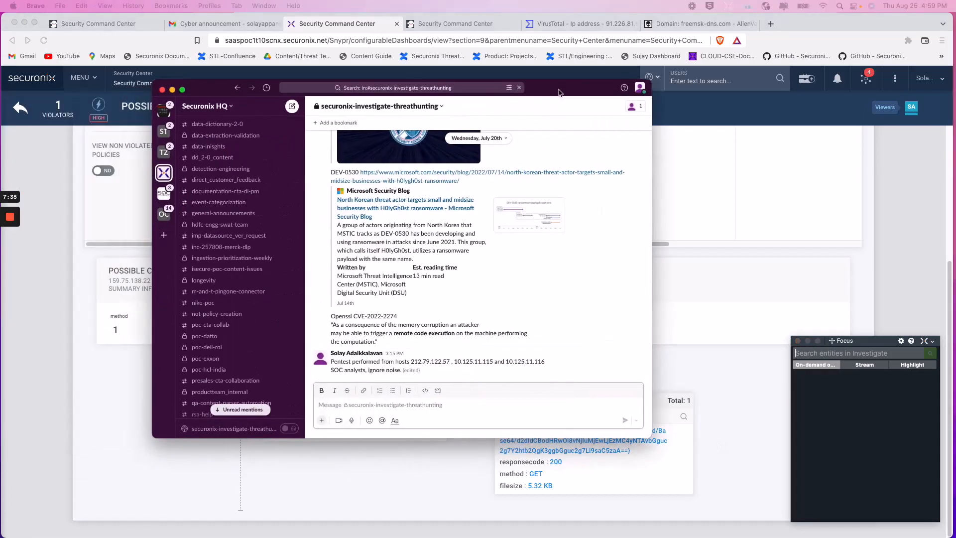
mouse_move(512, 271)
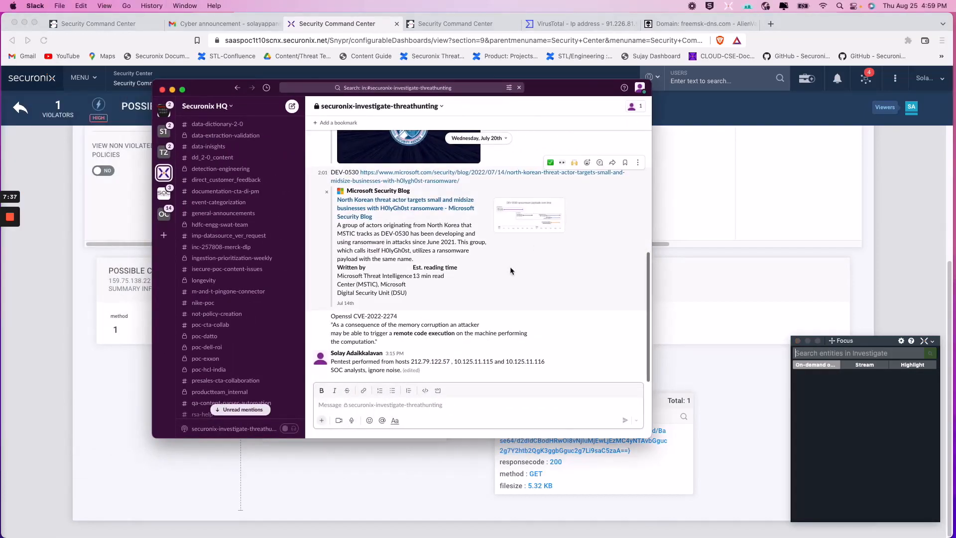
mouse_move(514, 269)
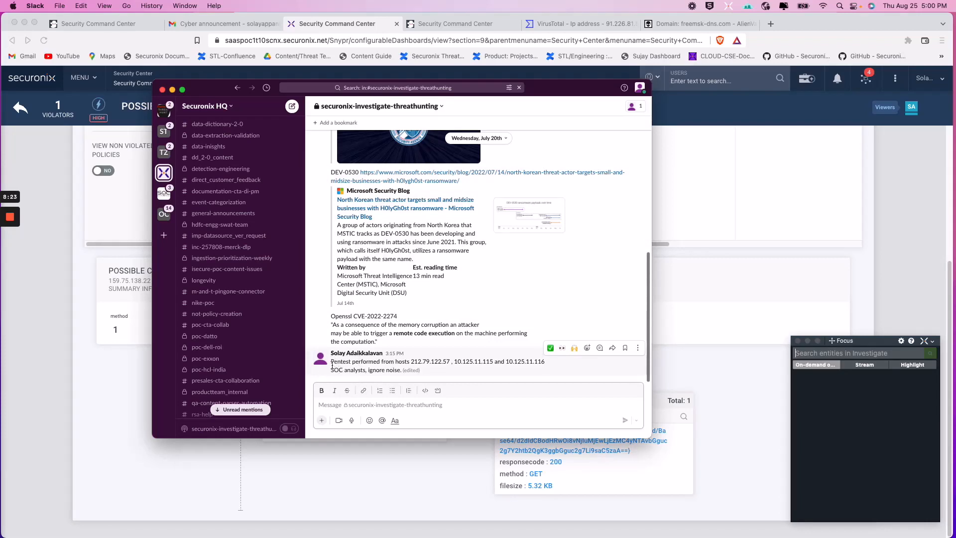
Step: Highlight the pentest message listing 212.79.122.57, 10.125.11.115 and 10.125.11.116
left_click_drag(331, 361, 440, 369)
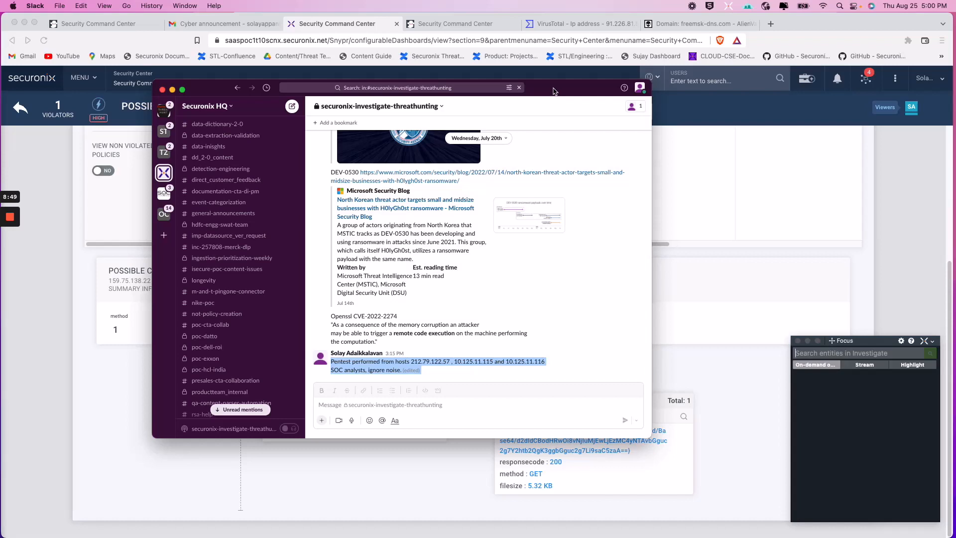
mouse_move(414, 377)
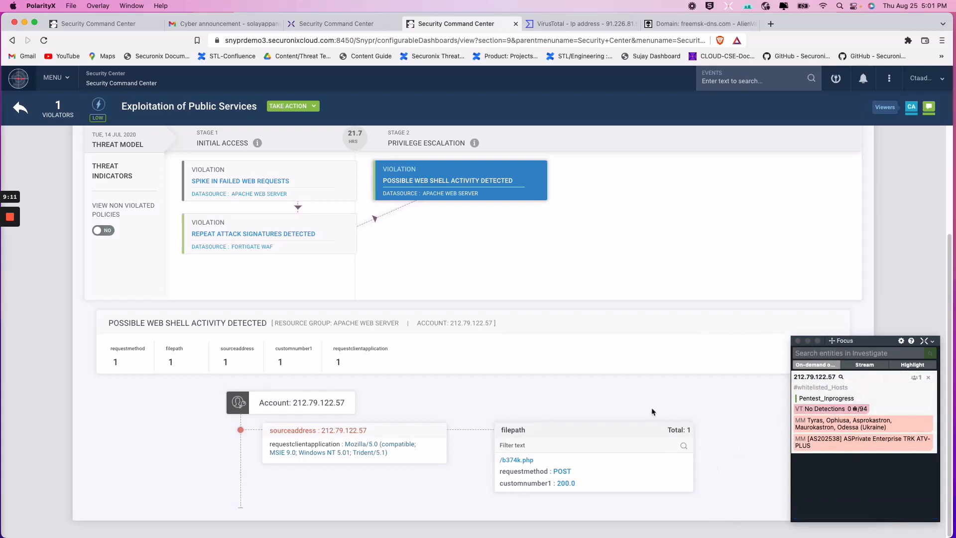
mouse_move(609, 396)
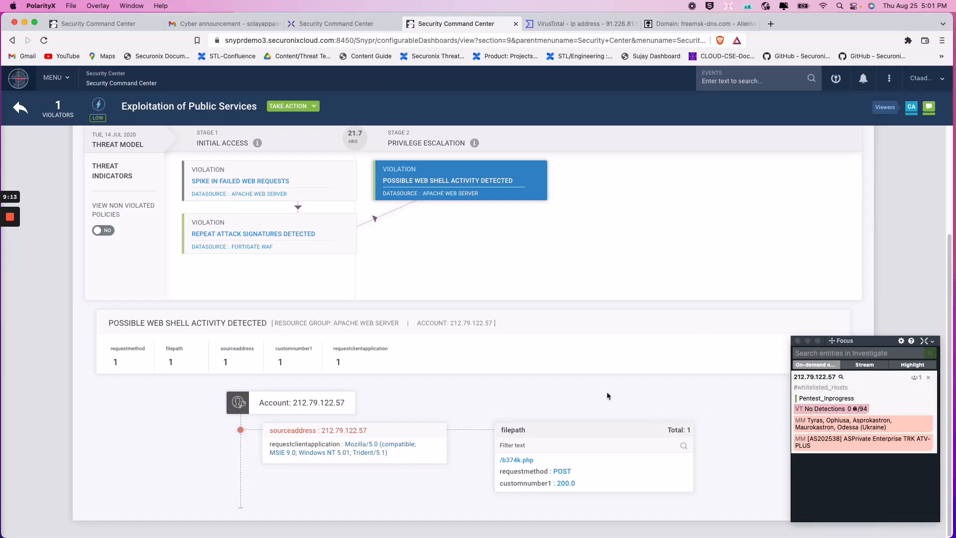